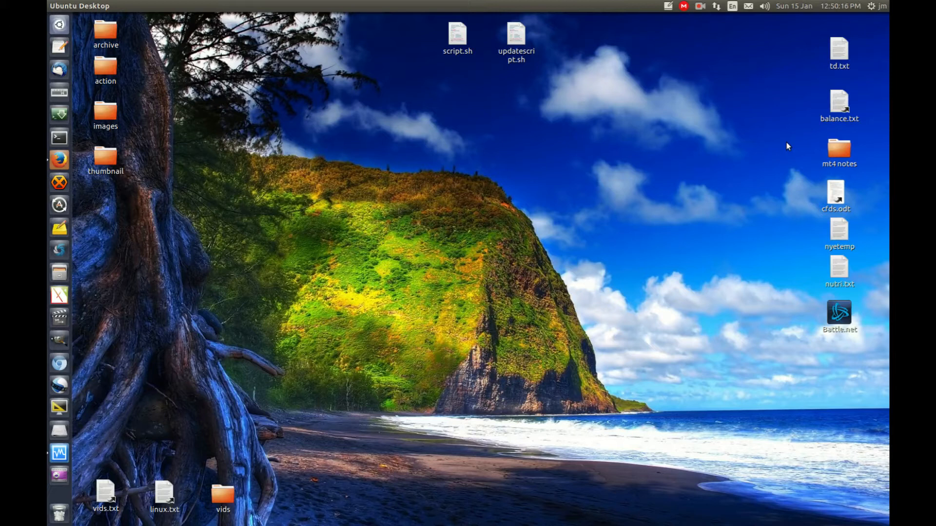
{"action": "mouse_move", "coordinate": [795, 218]}
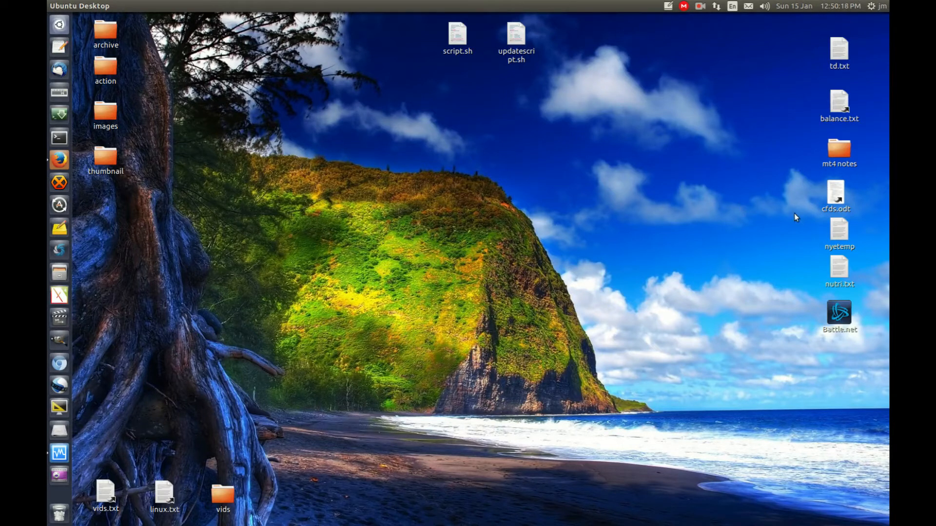
{"action": "mouse_move", "coordinate": [625, 190]}
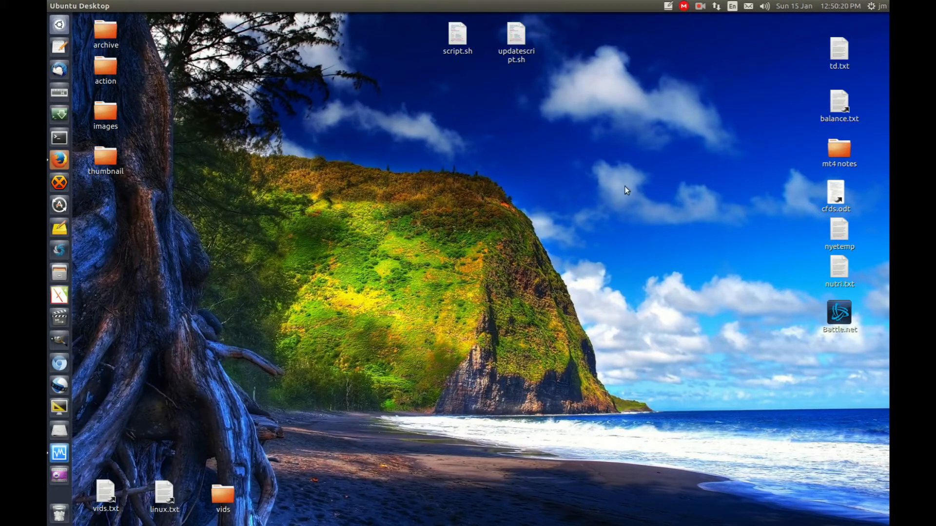
Step: Start a restart command at the prompt, replacing 'sudo reboot' with 'sudo shutdown -r'
{"action": "left_click", "coordinate": [59, 137]}
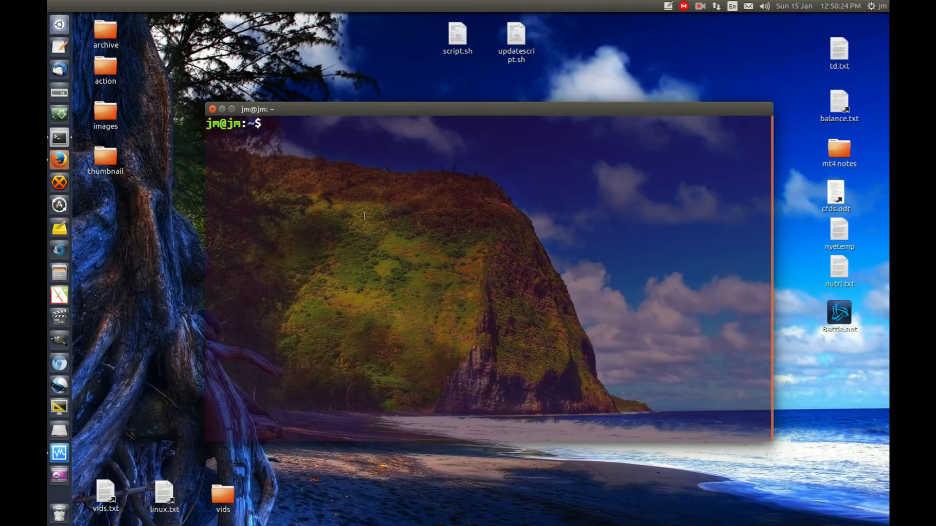
{"action": "type", "text": "sudo re"}
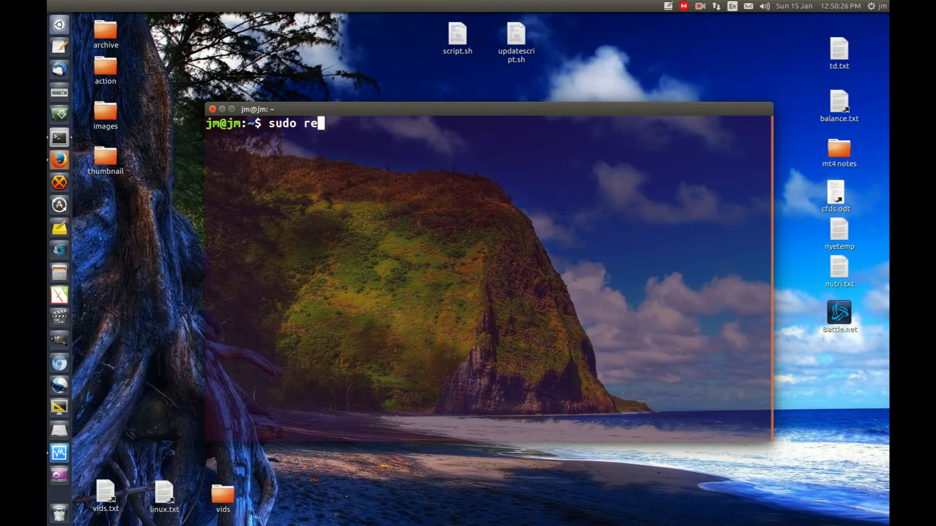
{"action": "type", "text": "boot"}
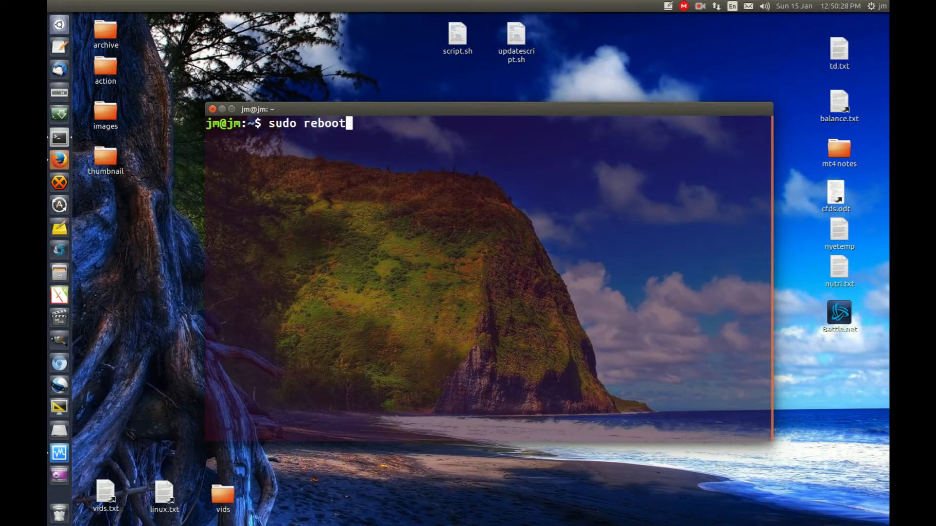
{"action": "key", "text": "BackSpace"}
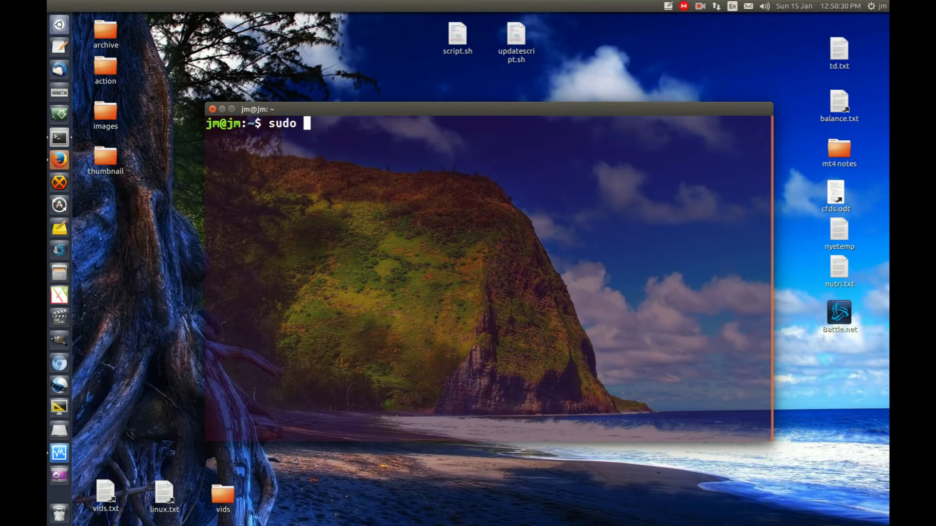
{"action": "type", "text": "shutdown"}
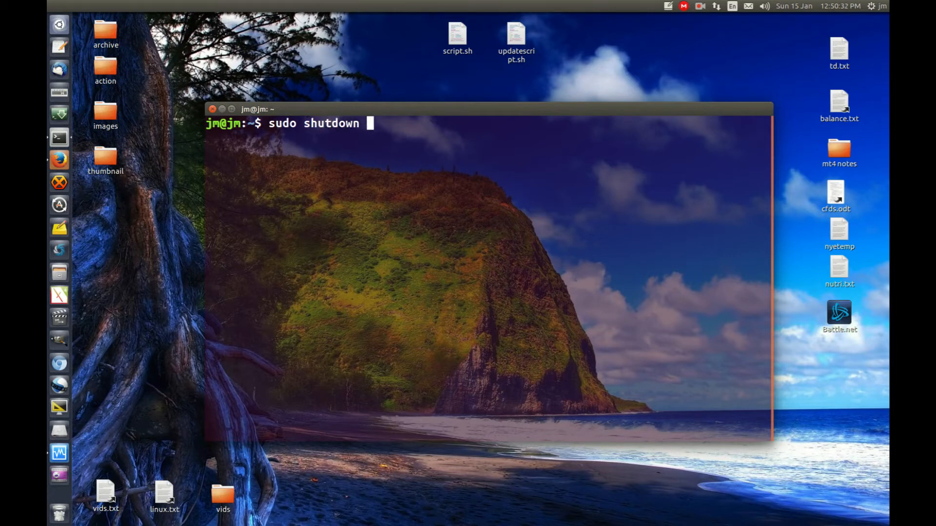
{"action": "type", "text": "-r"}
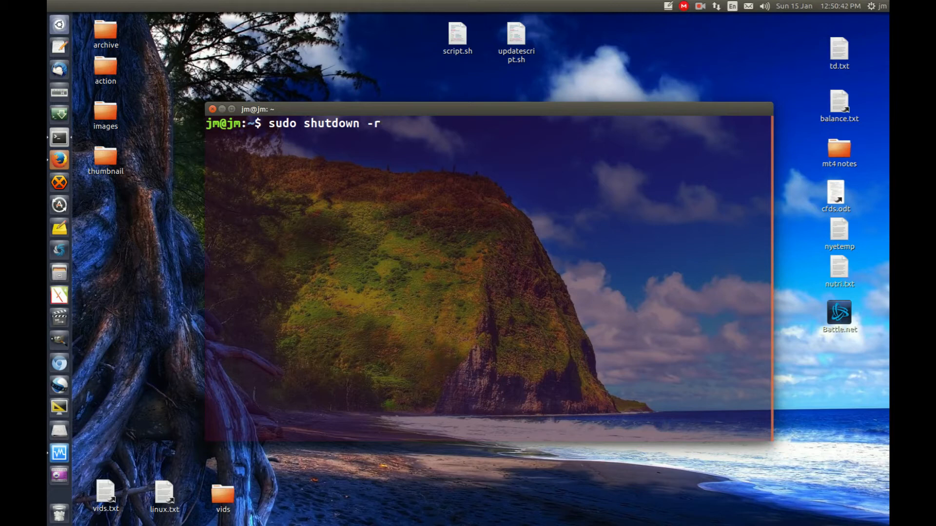
Step: Run 'sudo shutdown -r +60' with the sudo password and highlight the 'shutdown -c' cancel hint
{"action": "type", "text": "+"}
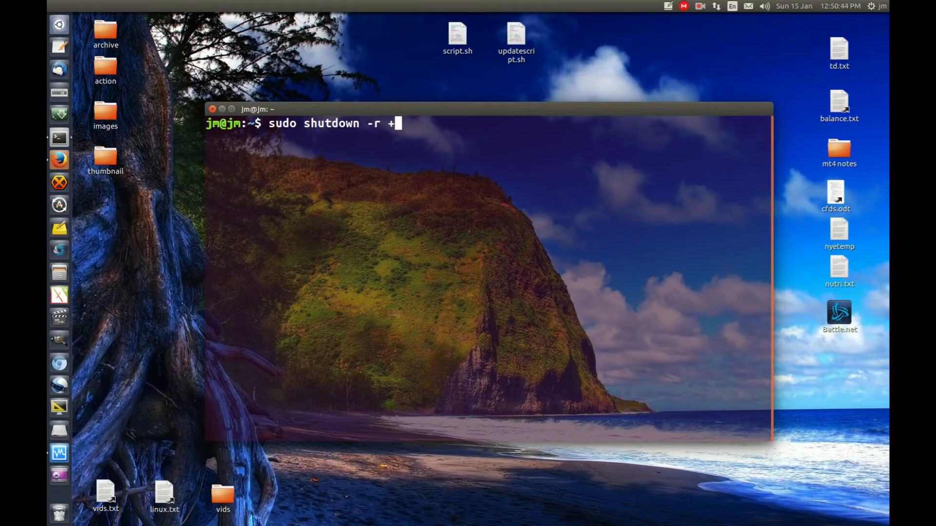
{"action": "type", "text": "60"}
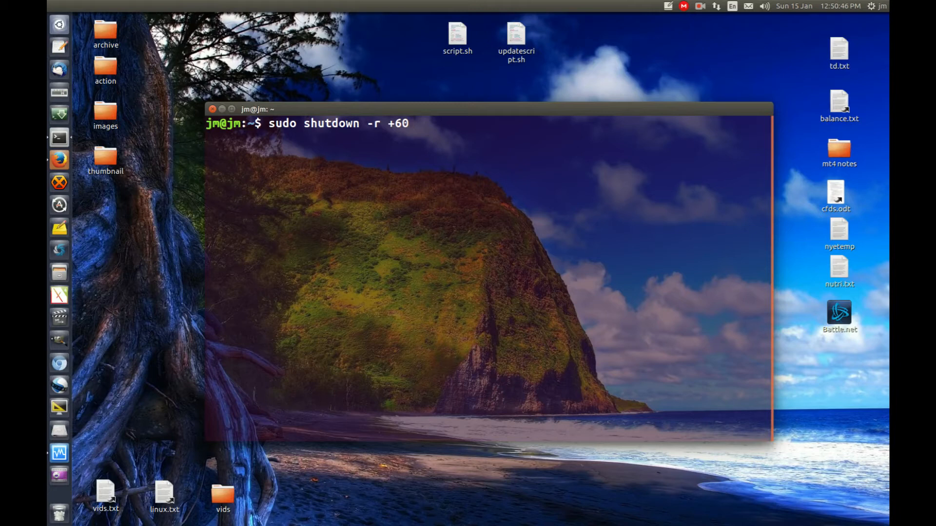
{"action": "key", "text": "Return"}
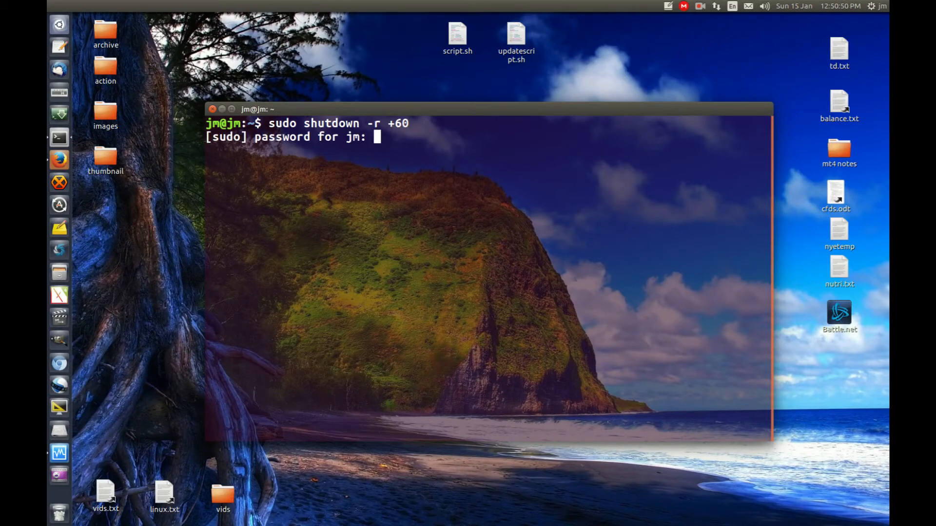
{"action": "key", "text": "Return"}
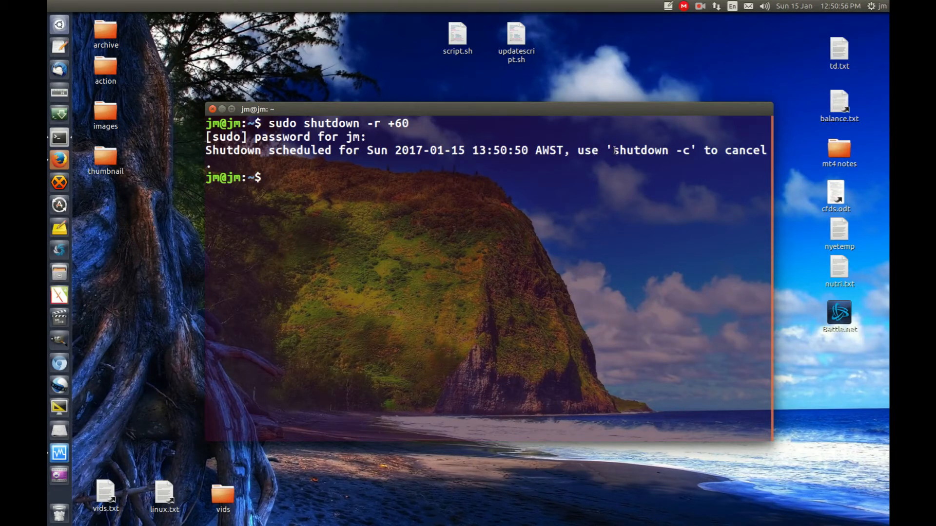
{"action": "double_click", "coordinate": [649, 150]}
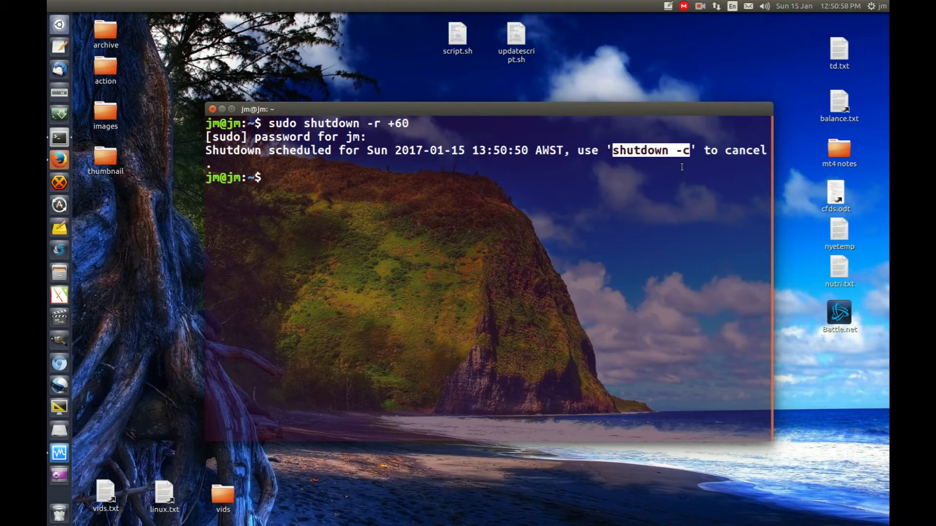
{"action": "left_click", "coordinate": [329, 173]}
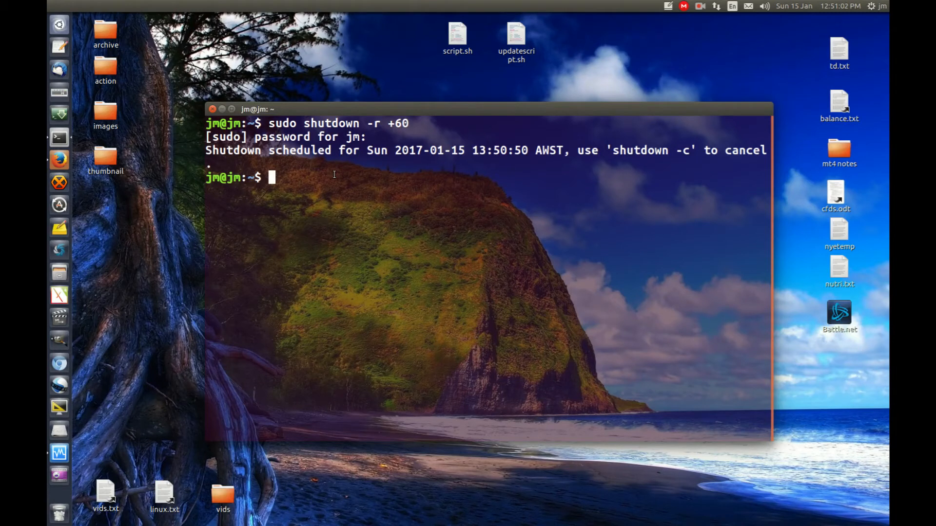
Step: Run 'sudo shutdown -r 01:00' to reschedule the restart, then begin typing 'shutdown -'
{"action": "type", "text": "sudo shutdown -r +60"}
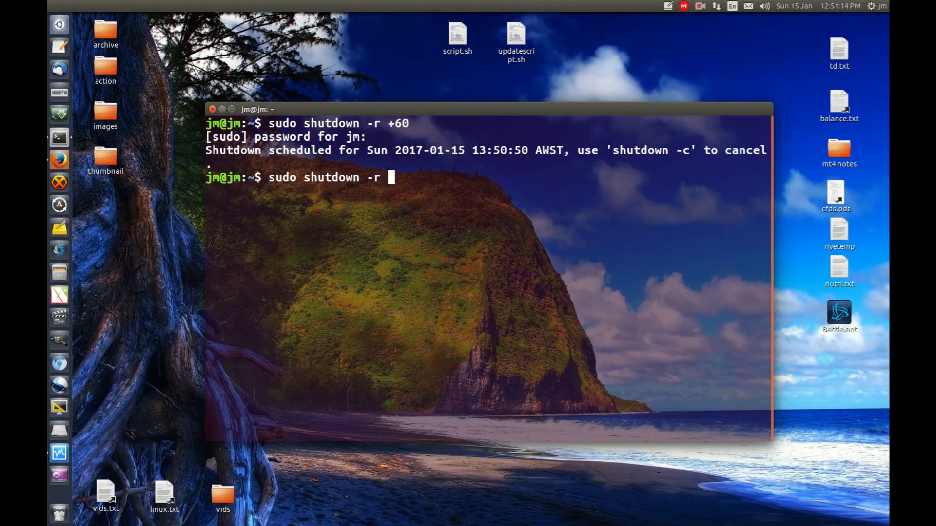
{"action": "type", "text": "01:00"}
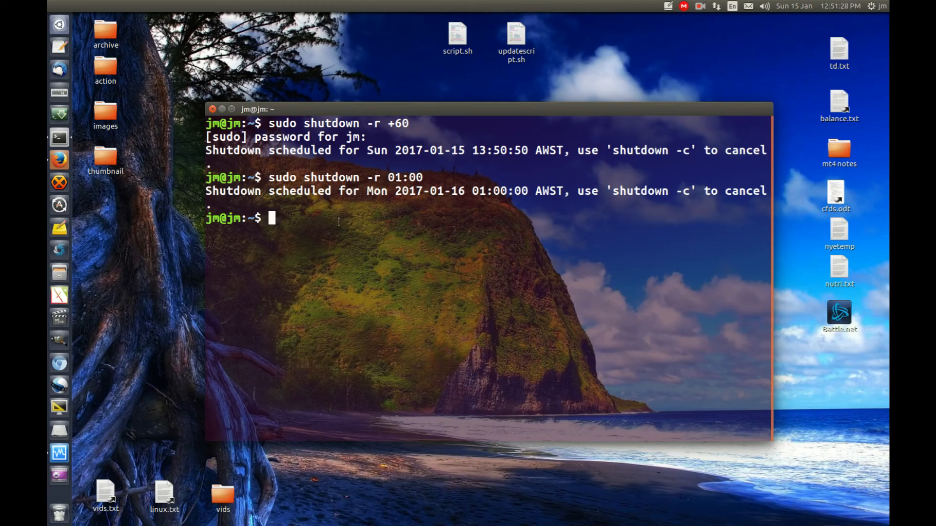
{"action": "type", "text": "shut"}
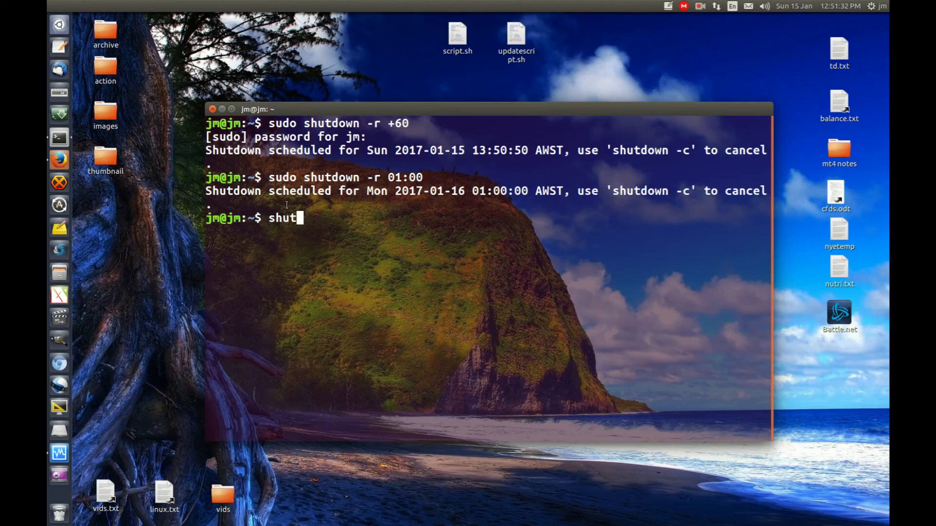
{"action": "type", "text": "down -"}
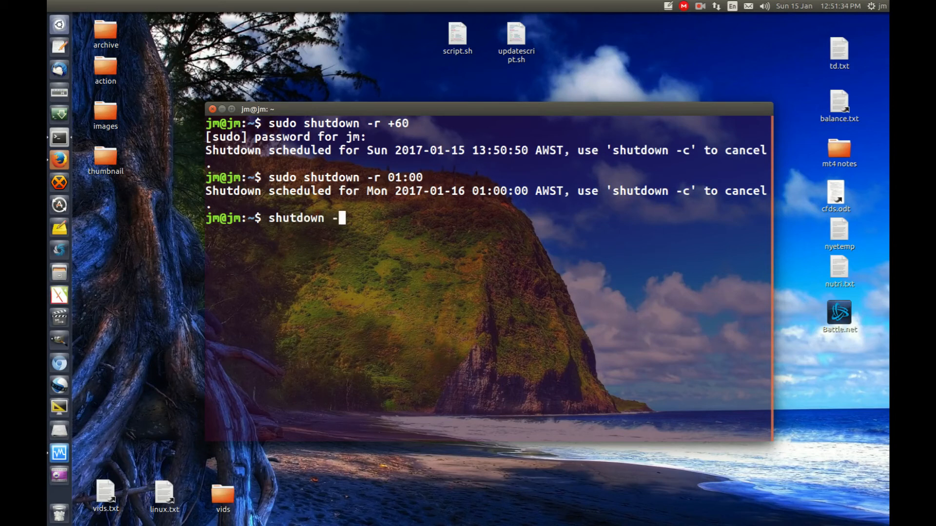